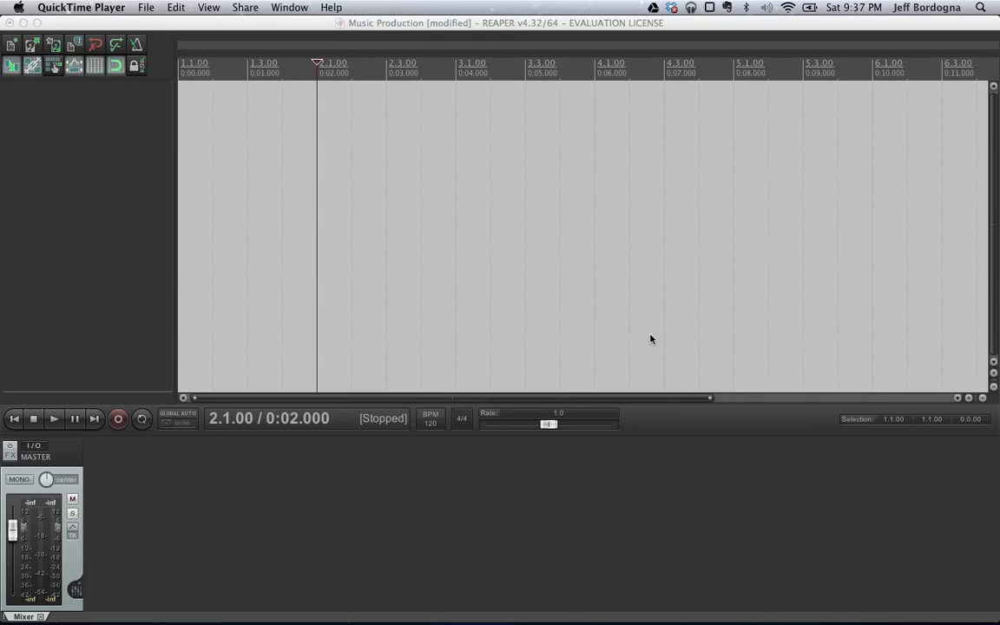
mouse_move(476, 269)
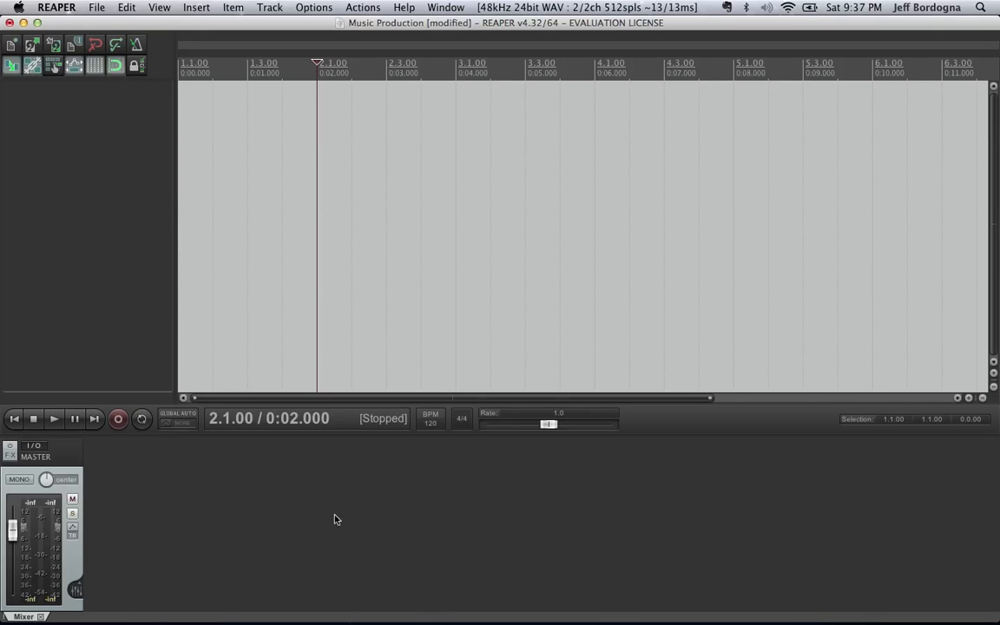
mouse_move(281, 517)
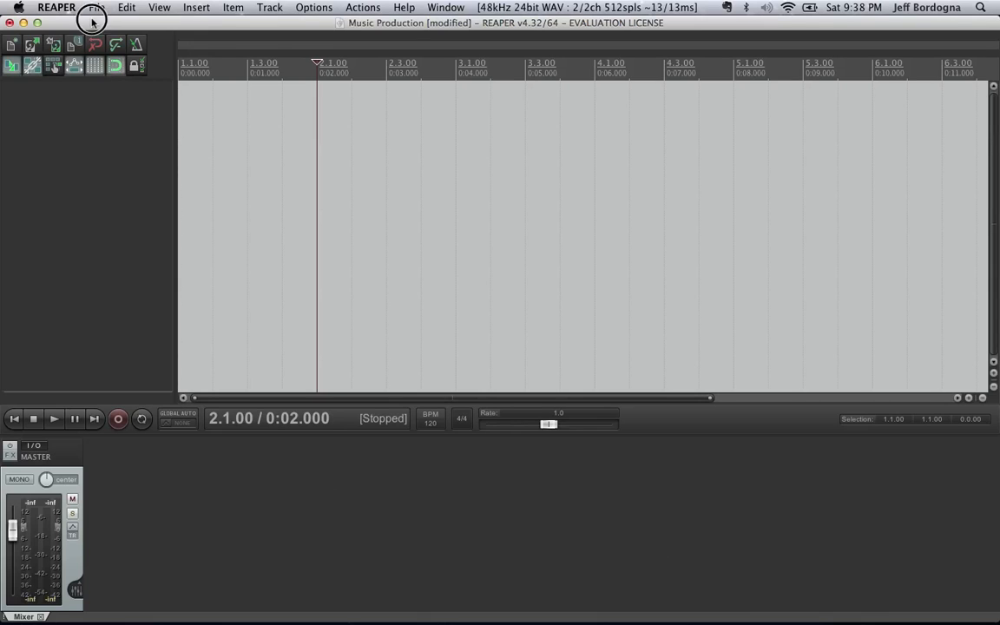
Save the project as 'Music Production' in its own subdirectory, replacing the existing file
left_click(97, 7)
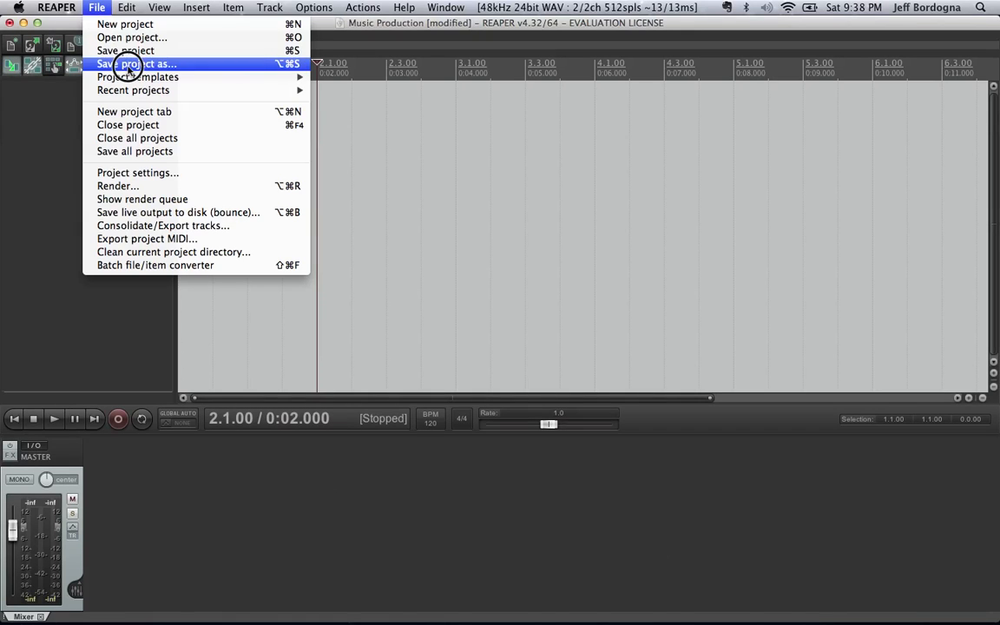
left_click(136, 63)
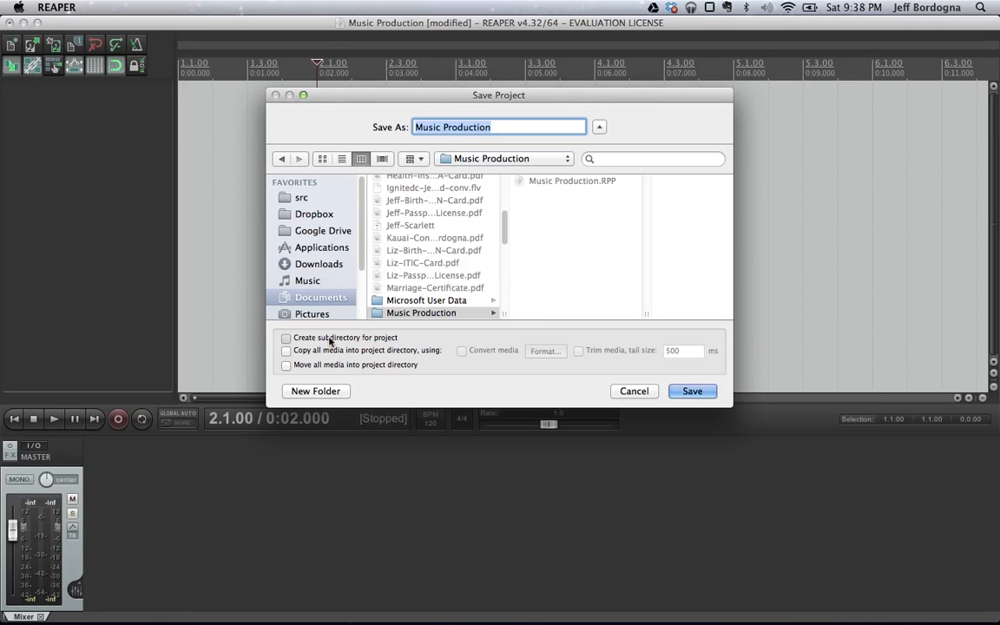
left_click(284, 336)
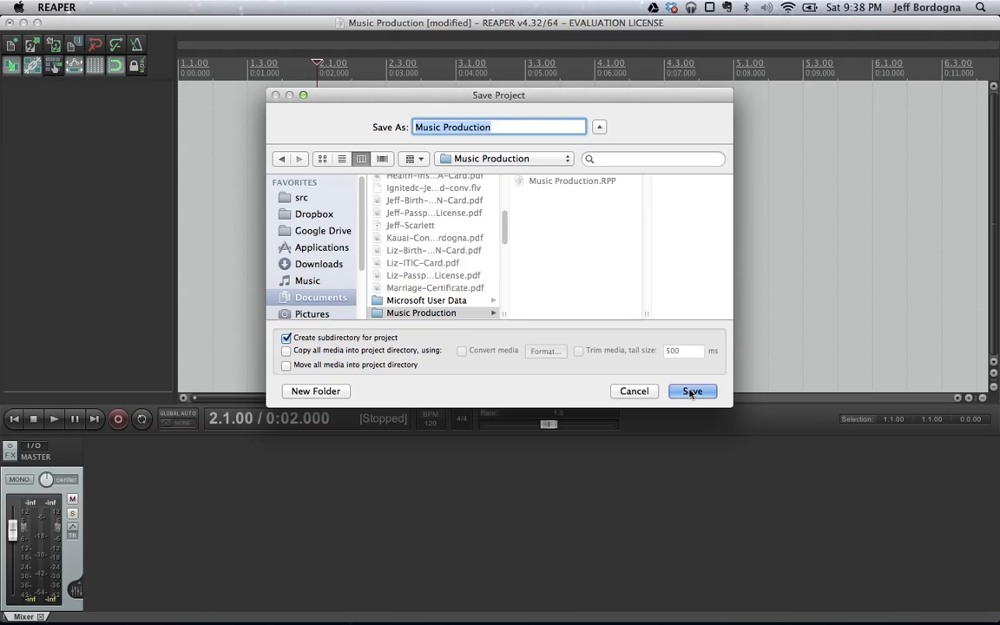
left_click(691, 390)
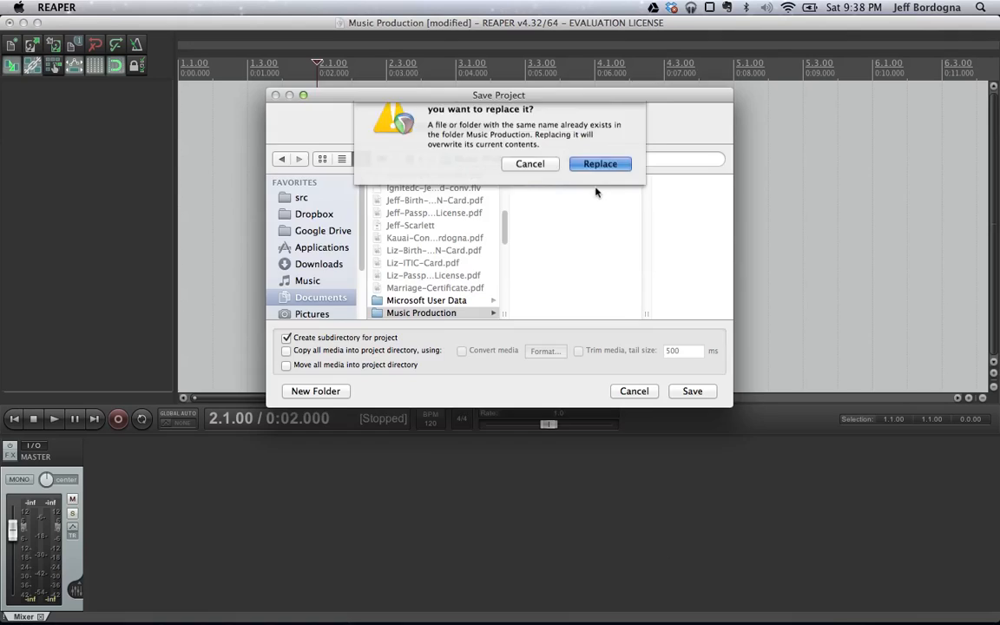
left_click(601, 164)
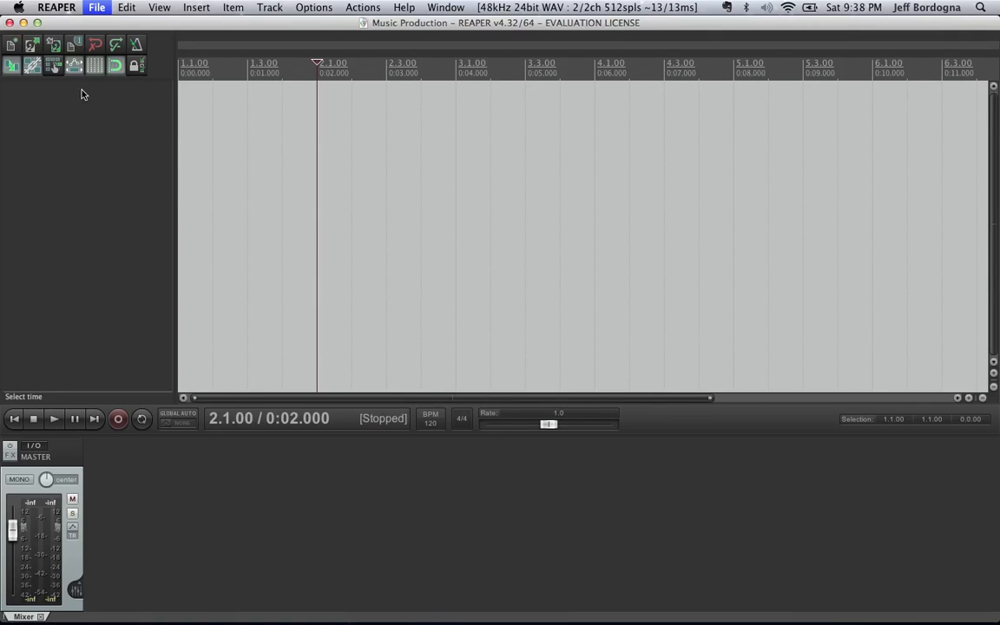
mouse_move(77, 45)
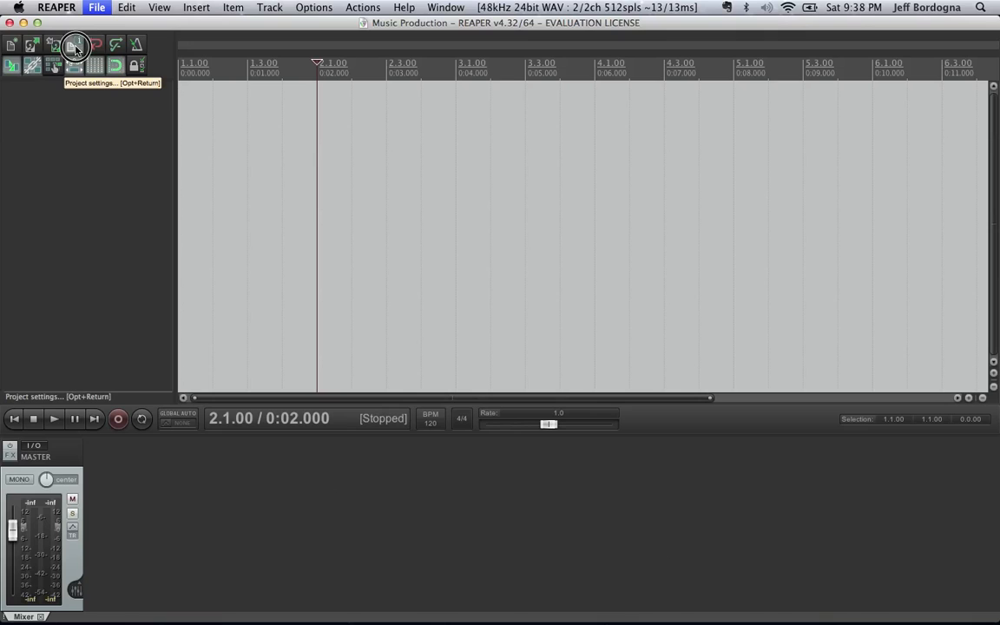
Confirm 48000 Hz sample rate and set recording format to WAV 24-bit PCM in Project Settings
left_click(75, 45)
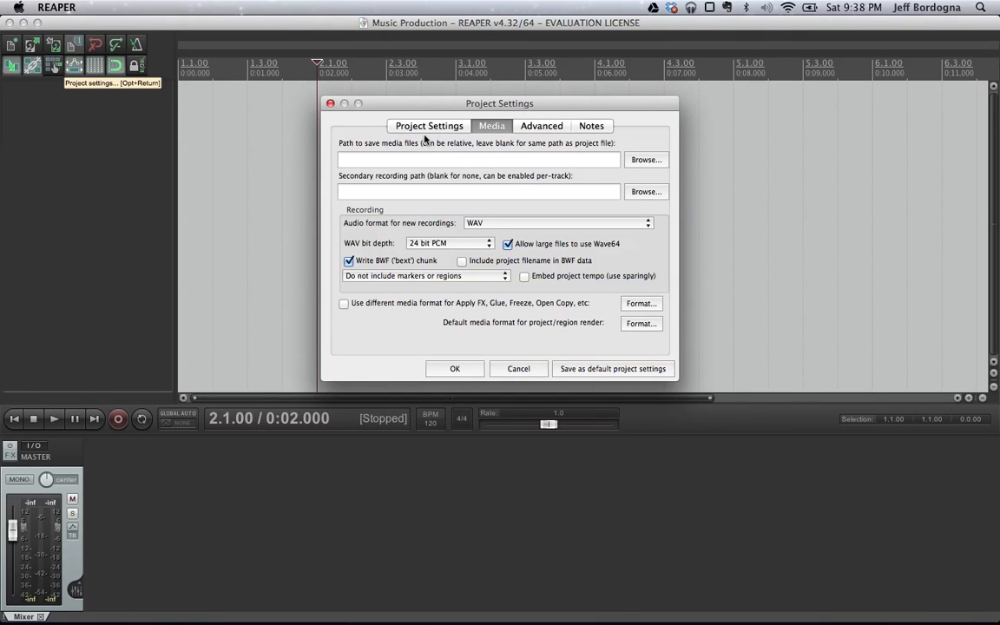
left_click(427, 125)
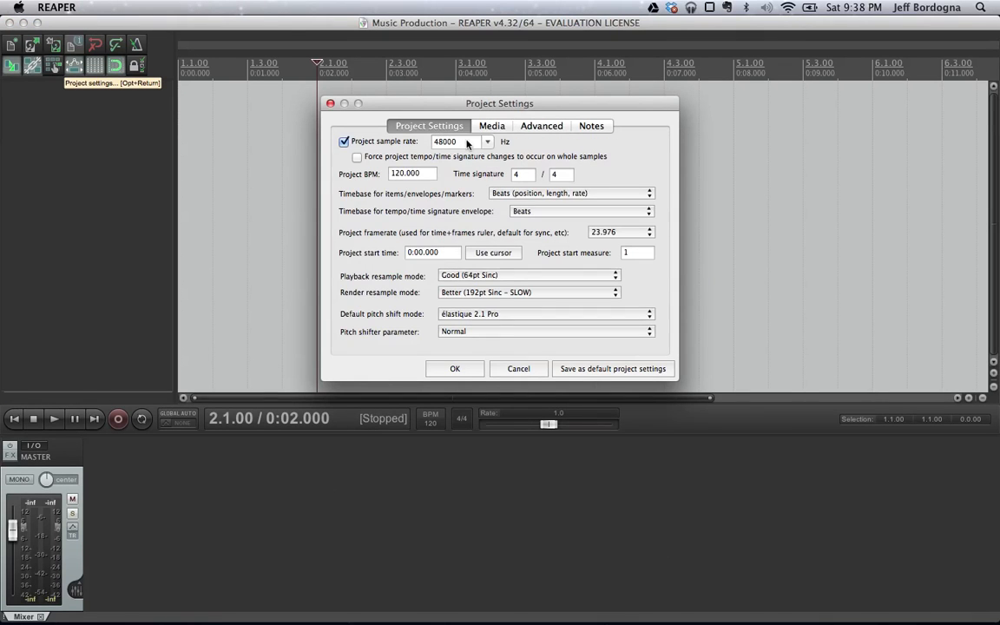
left_click(444, 142)
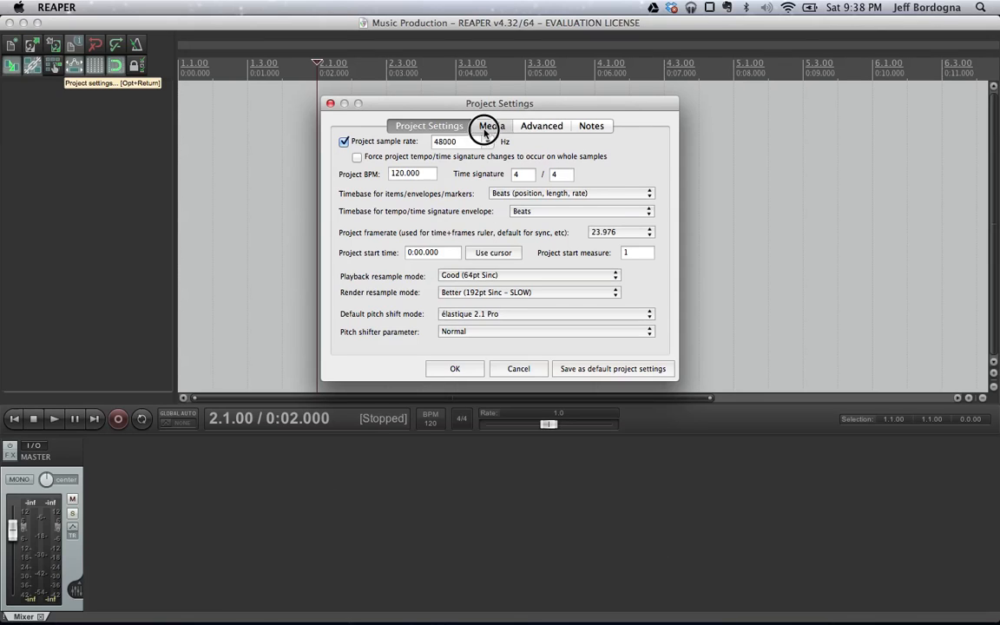
left_click(491, 125)
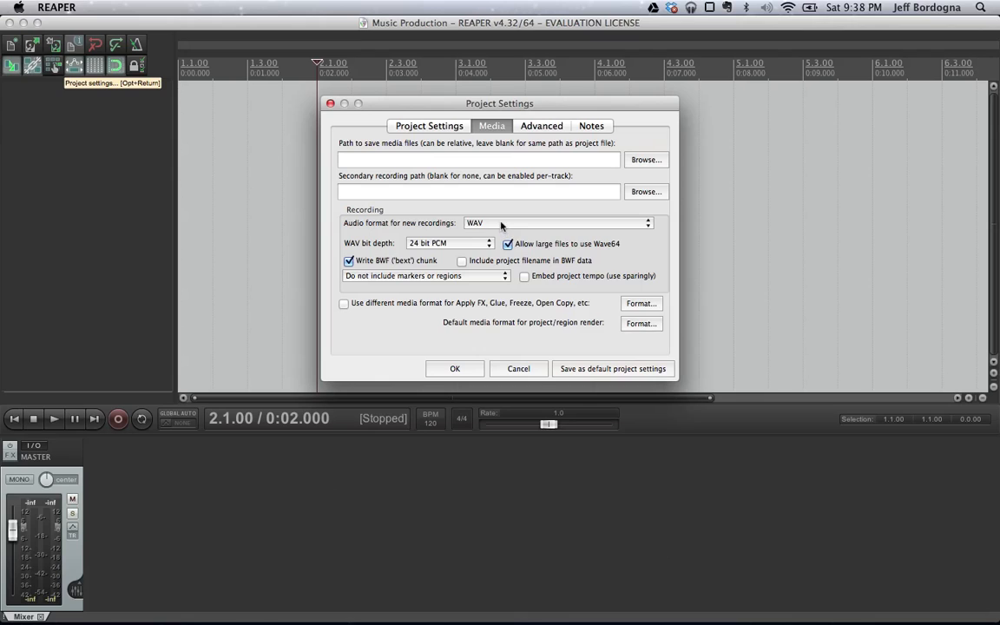
left_click(555, 222)
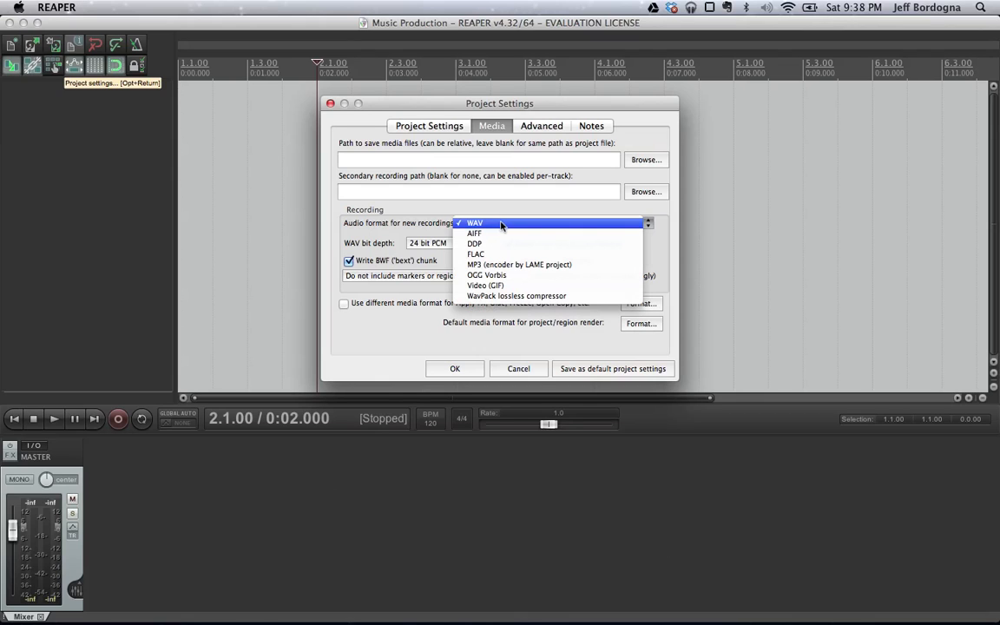
left_click(474, 222)
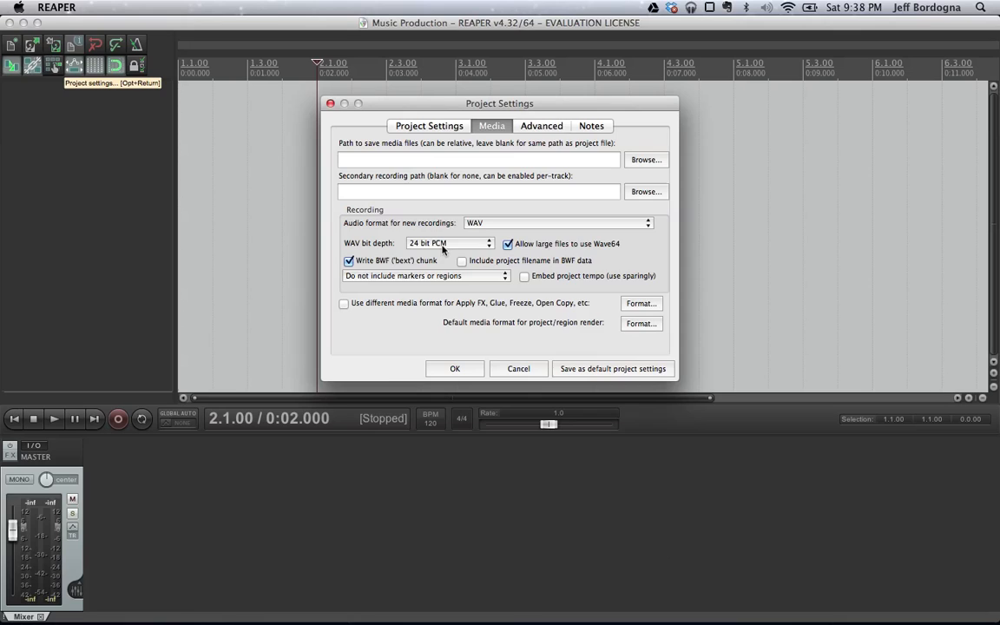
mouse_move(386, 247)
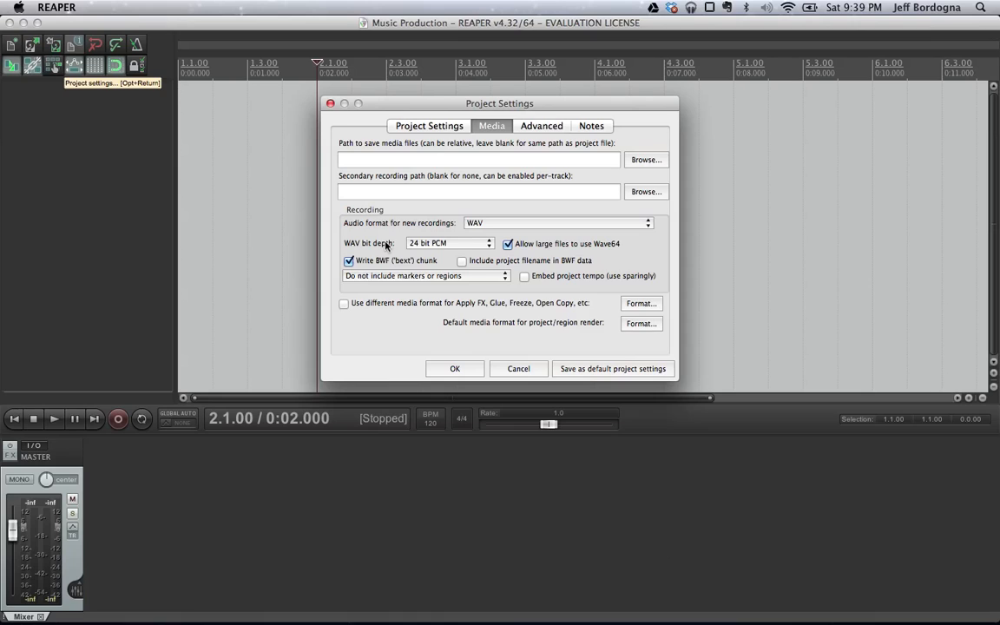
mouse_move(382, 267)
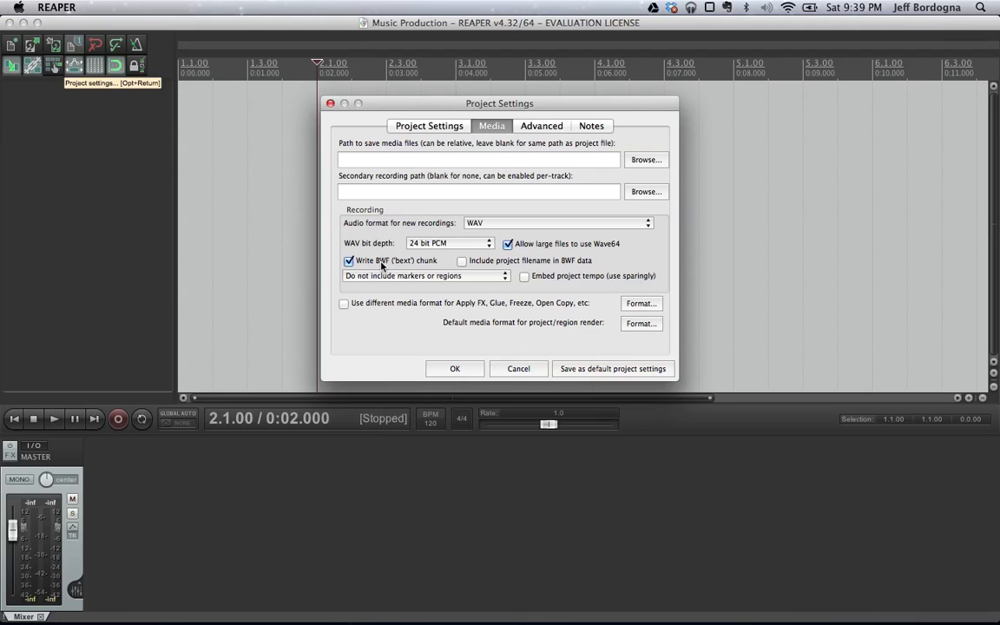
mouse_move(458, 371)
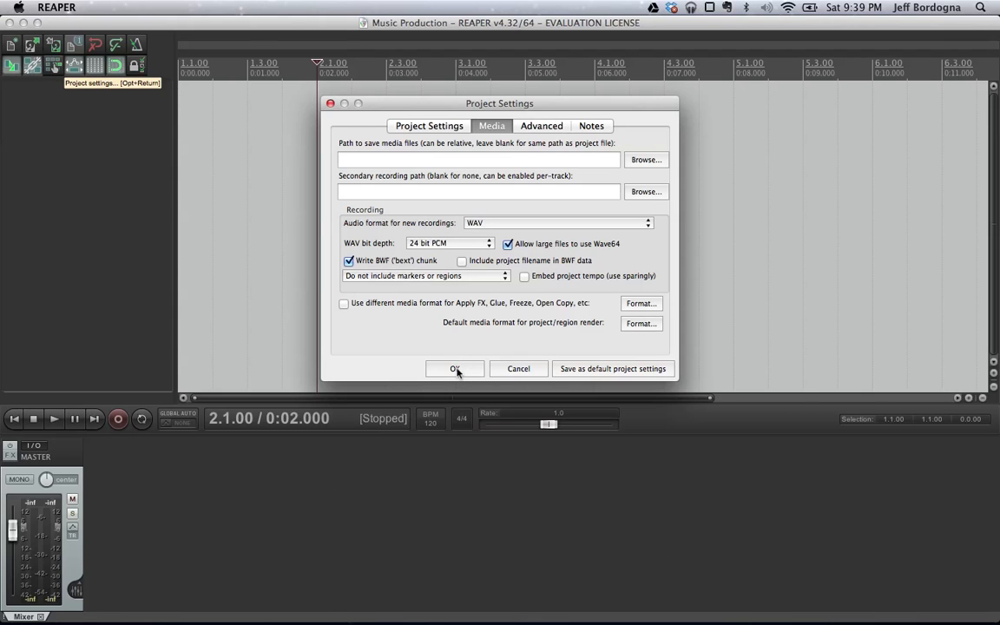
left_click(455, 368)
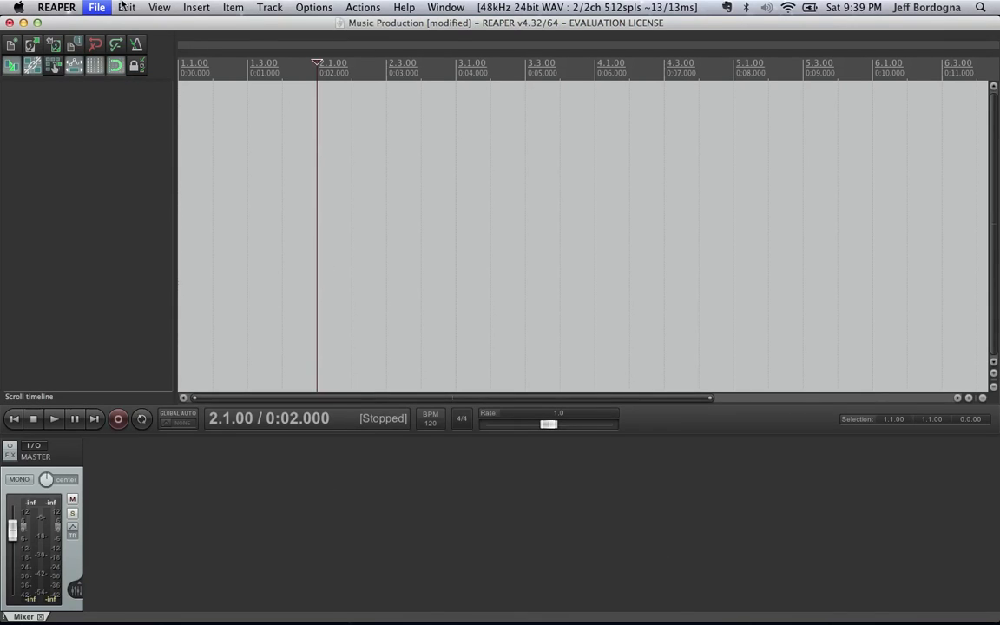
Set a 128 ms media buffer in Preferences > Audio > Buffering and confirm it
left_click(56, 7)
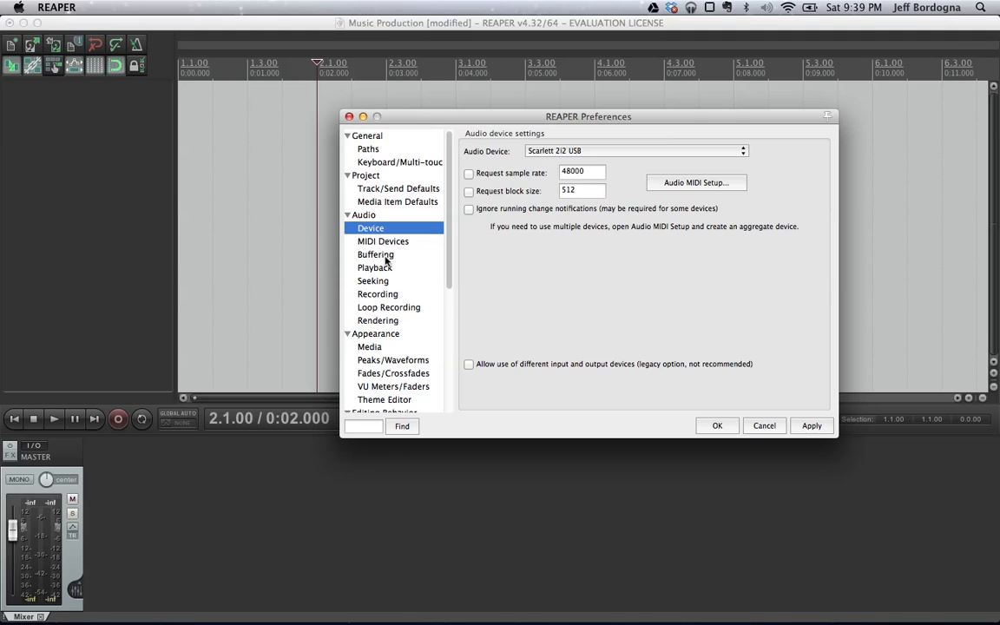
left_click(375, 254)
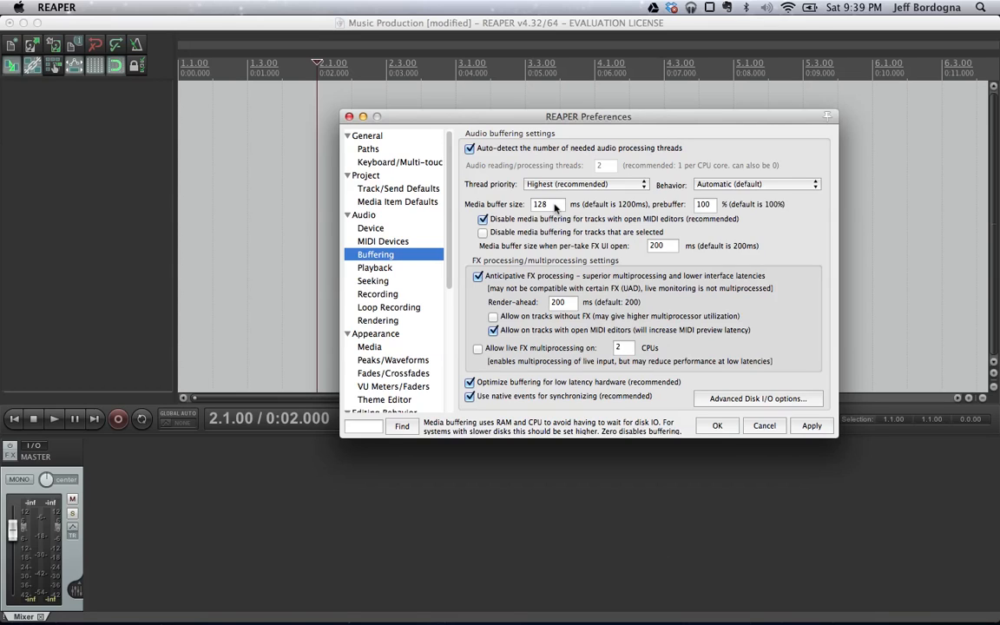
left_click(547, 204)
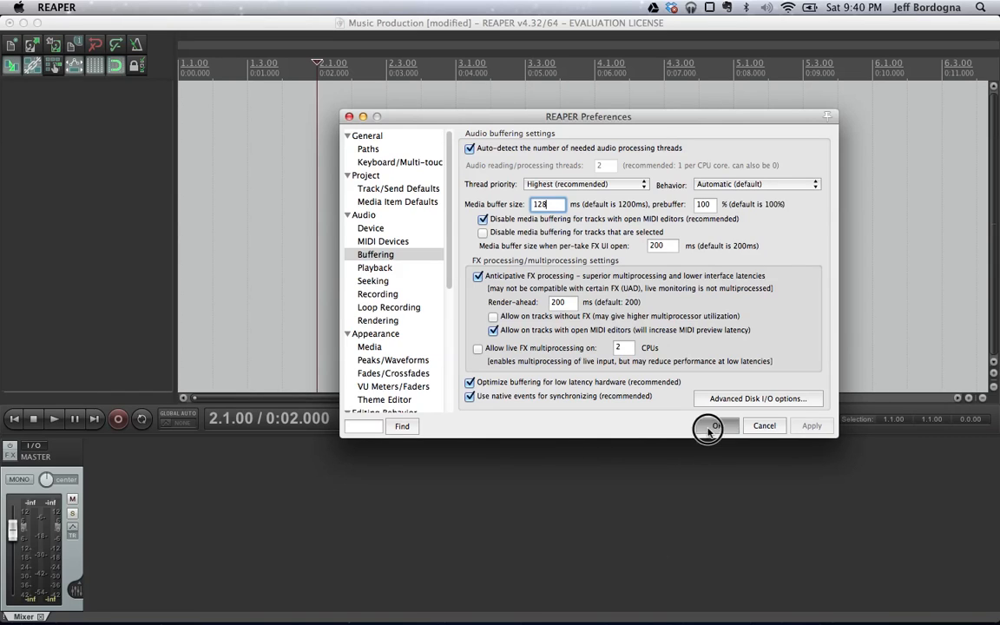
left_click(712, 425)
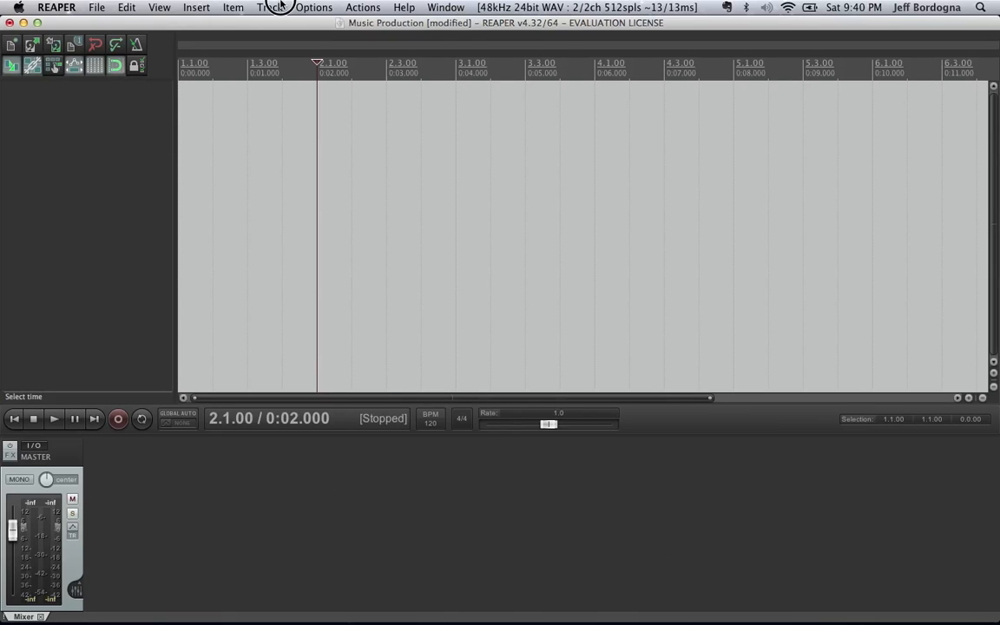
Insert a new track recording from stereo Input 1 / Input 2
left_click(270, 7)
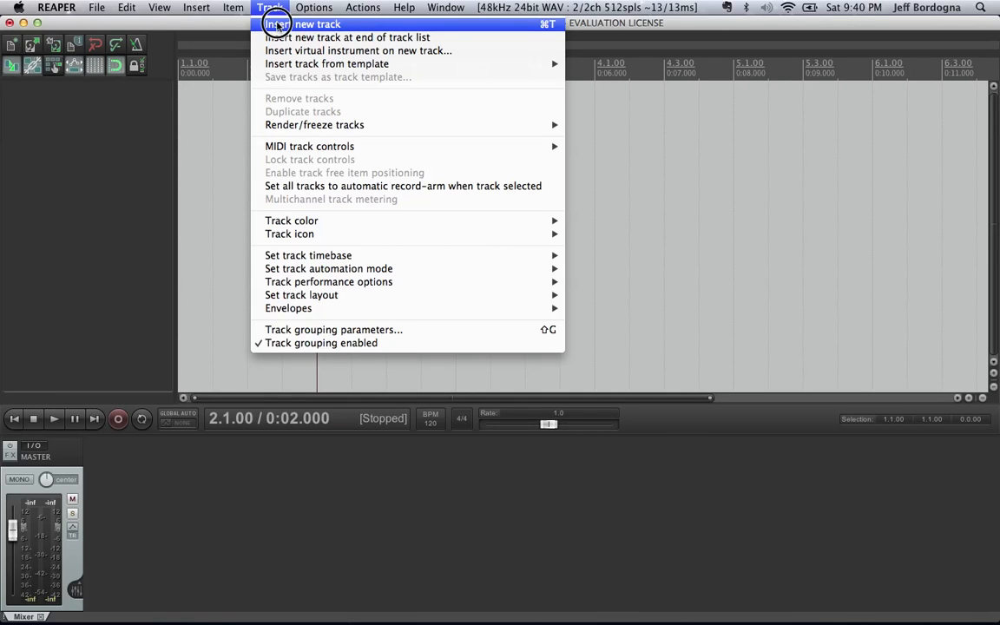
left_click(318, 25)
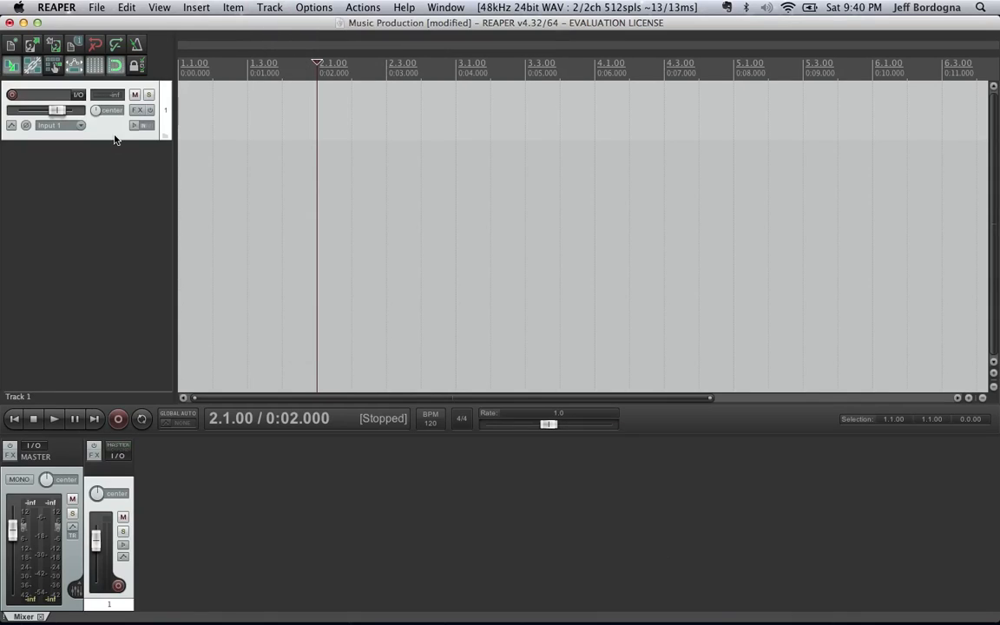
left_click(48, 125)
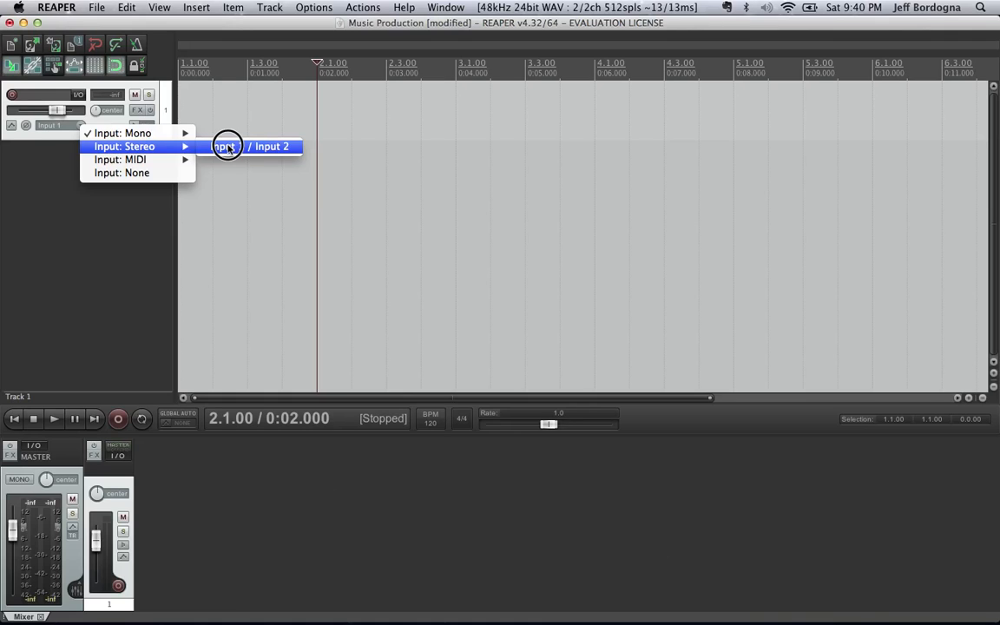
mouse_move(229, 146)
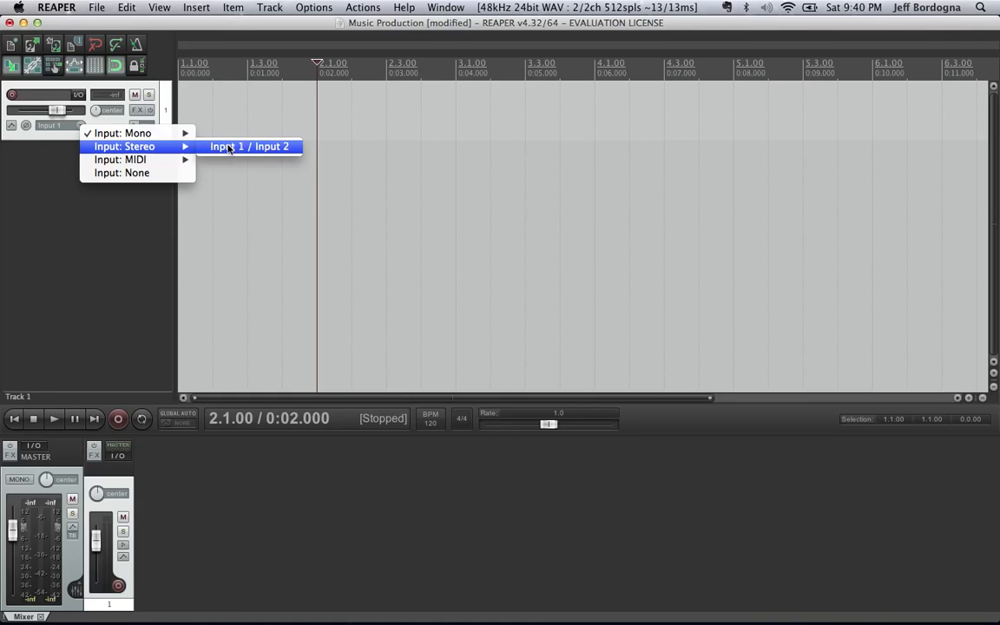
left_click(250, 146)
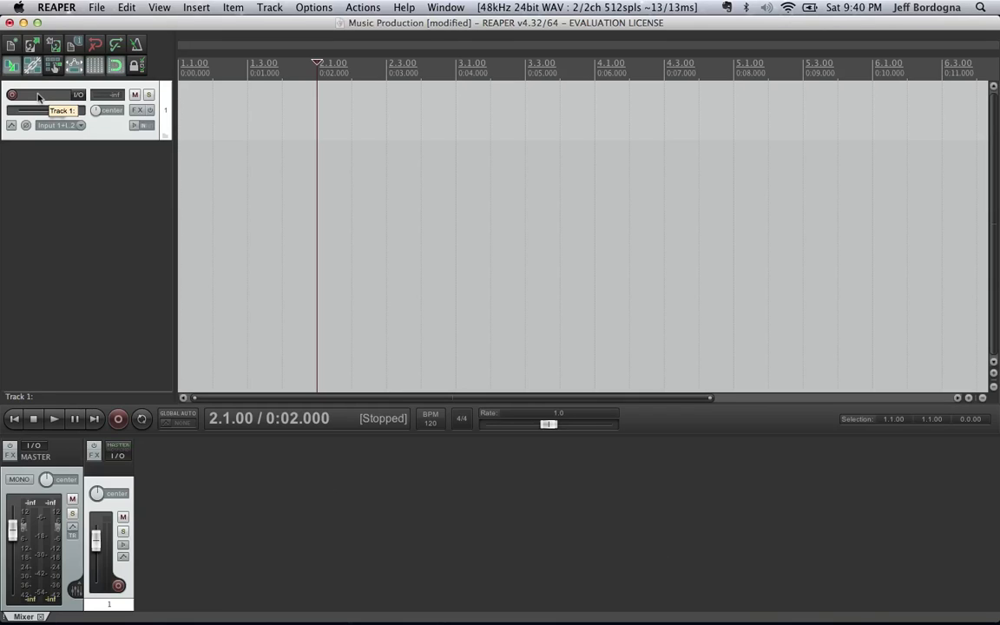
Name the new track 'Music Production'
type("M")
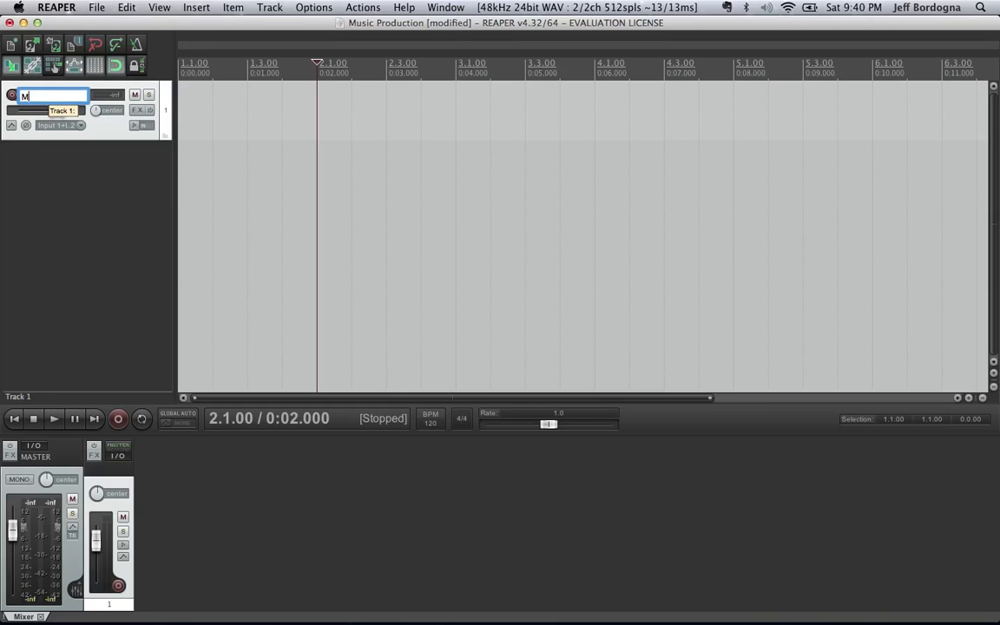
type("usic Production")
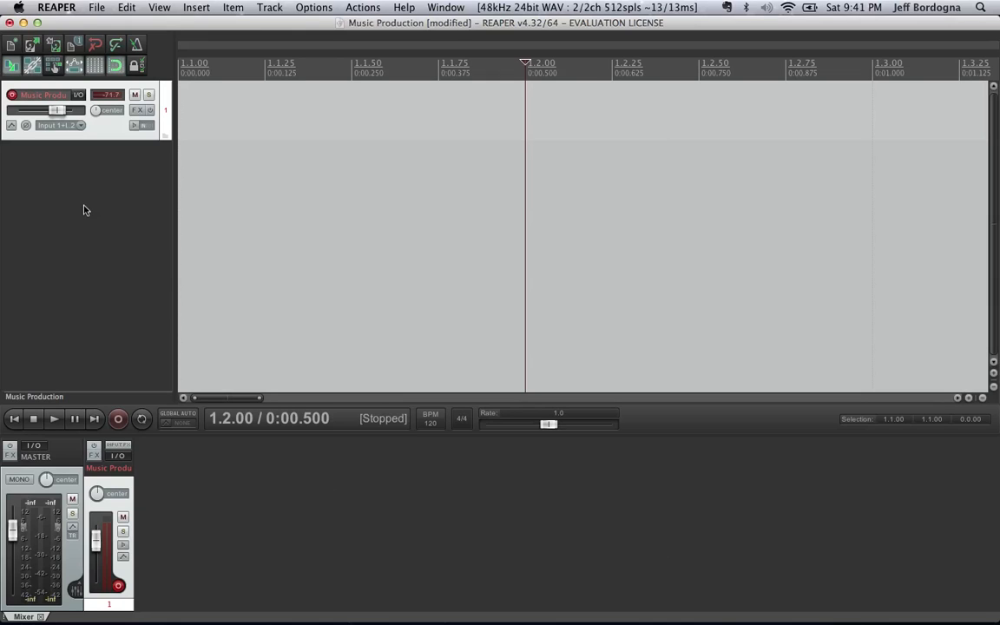
mouse_move(155, 73)
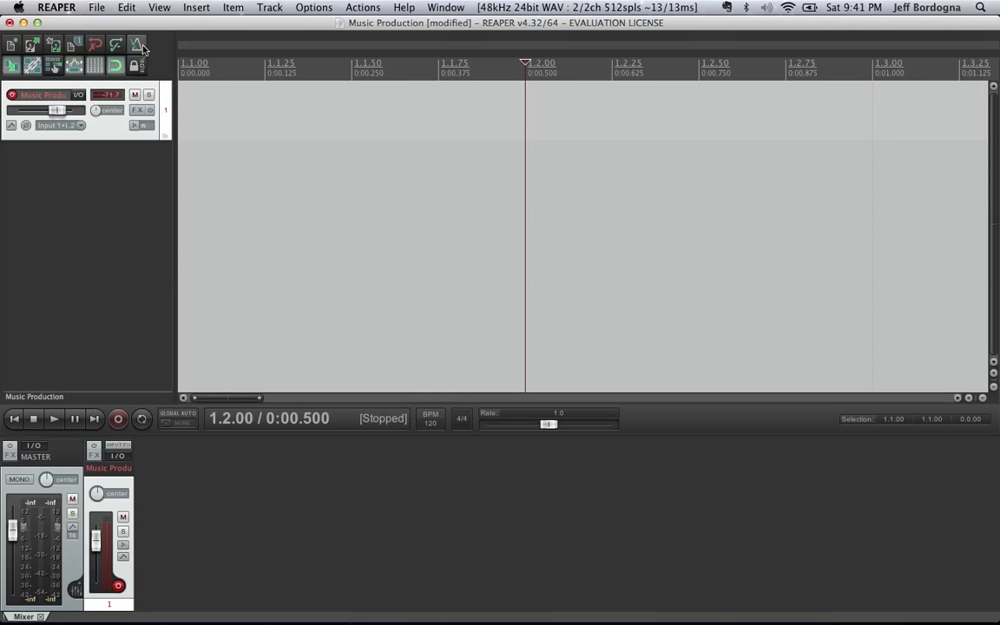
left_click(137, 45)
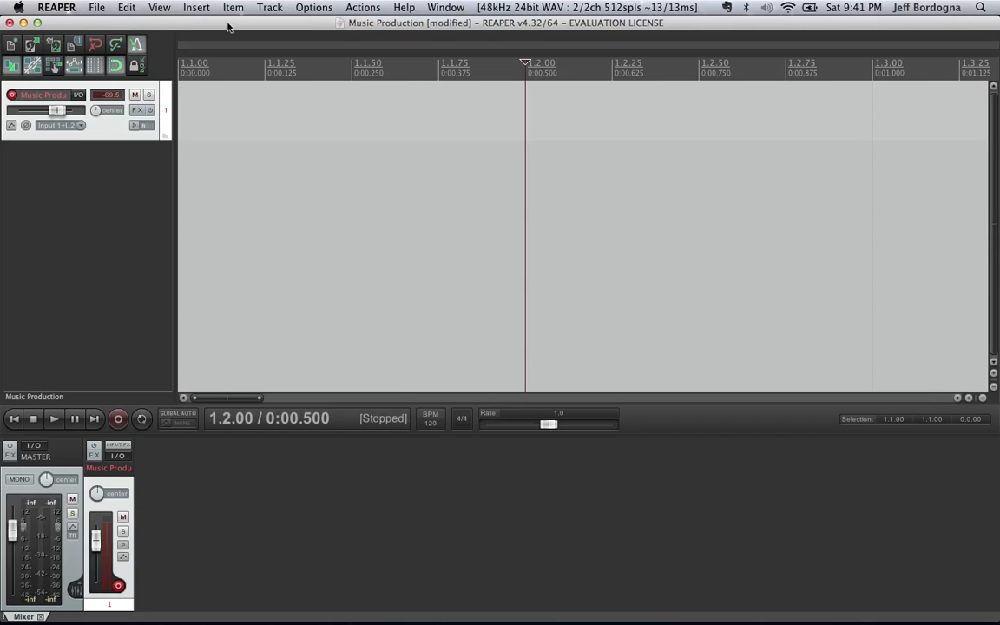
left_click(313, 6)
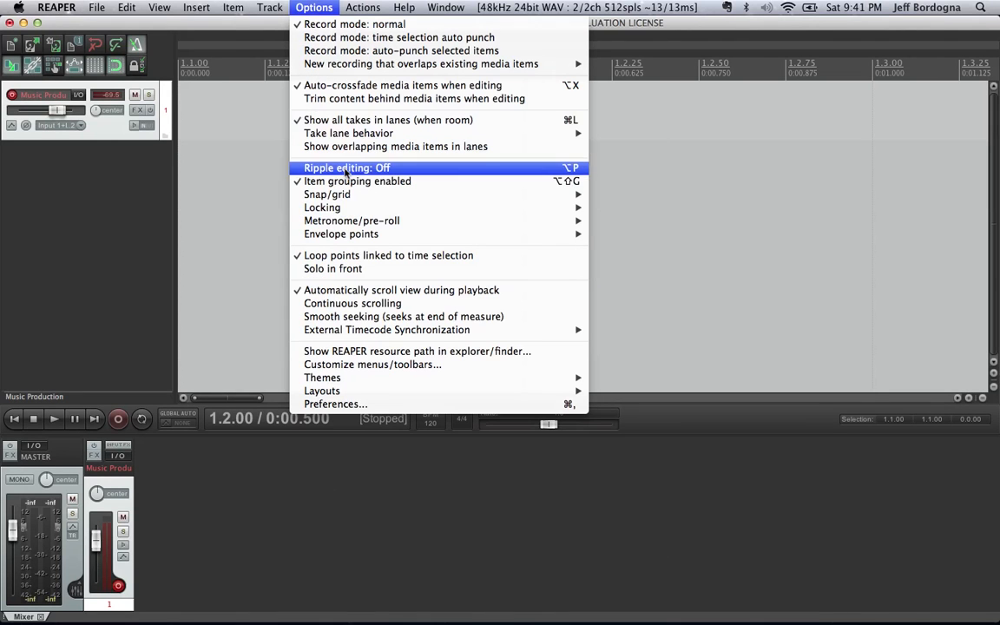
mouse_move(350, 220)
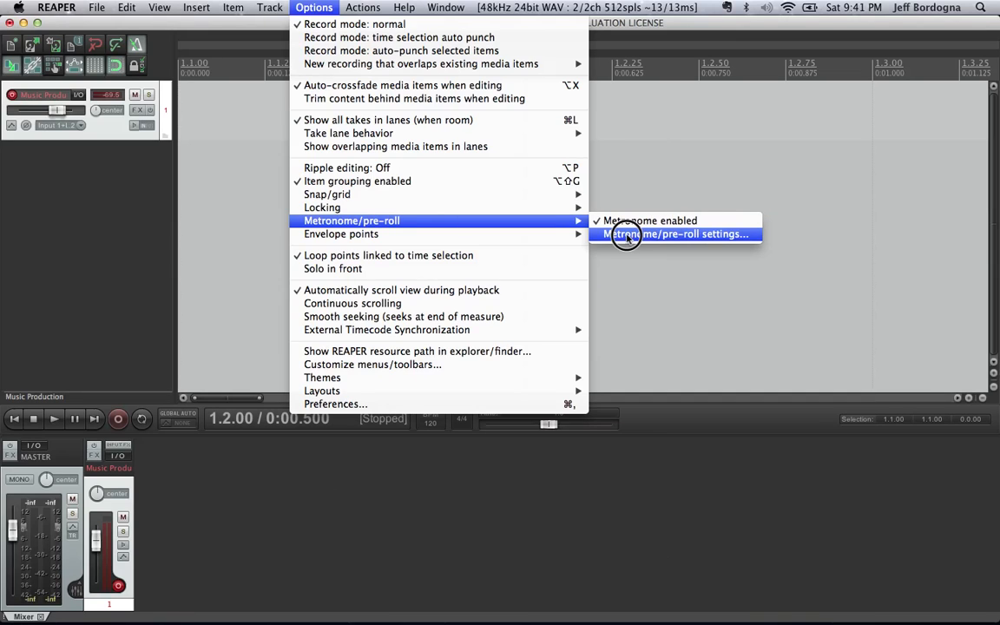
left_click(677, 232)
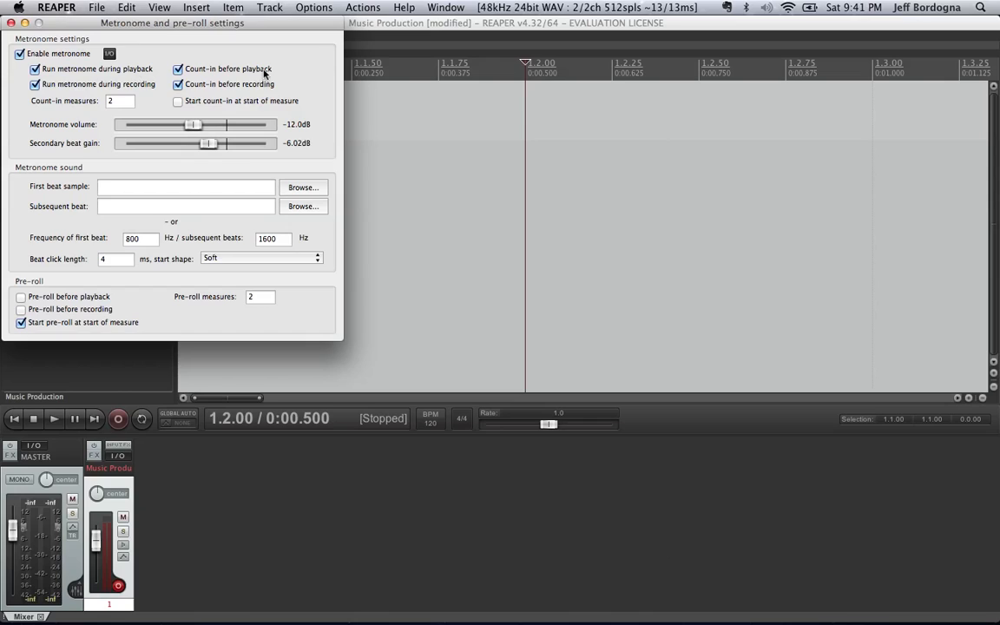
mouse_move(243, 84)
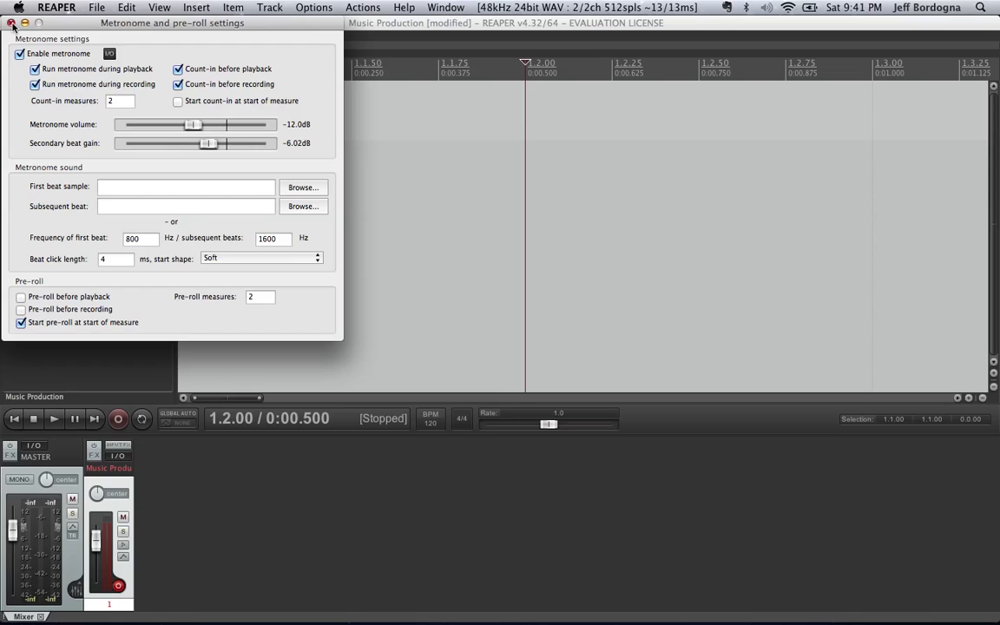
left_click(12, 23)
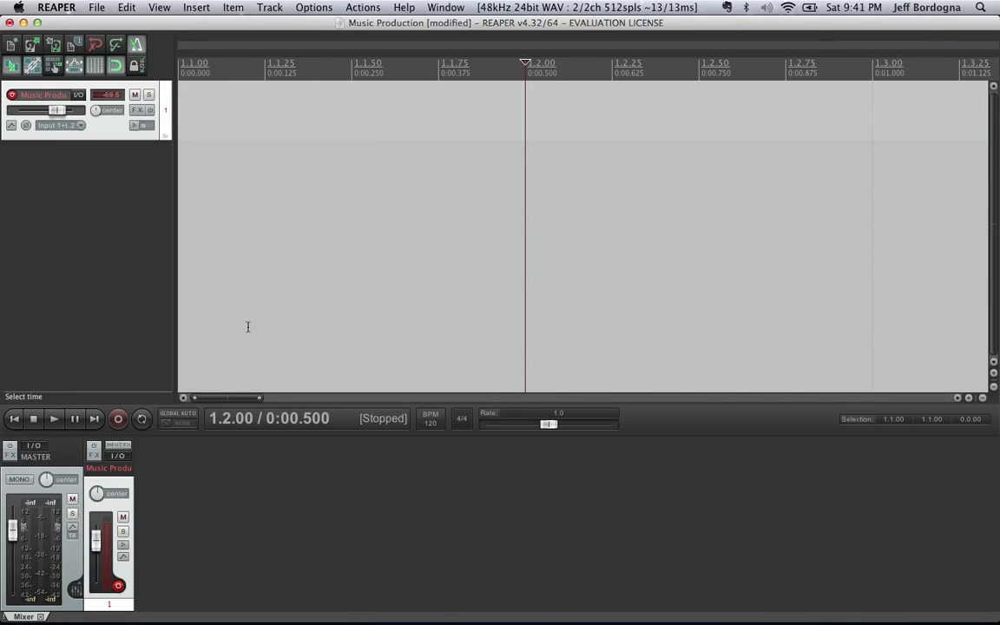
mouse_move(118, 418)
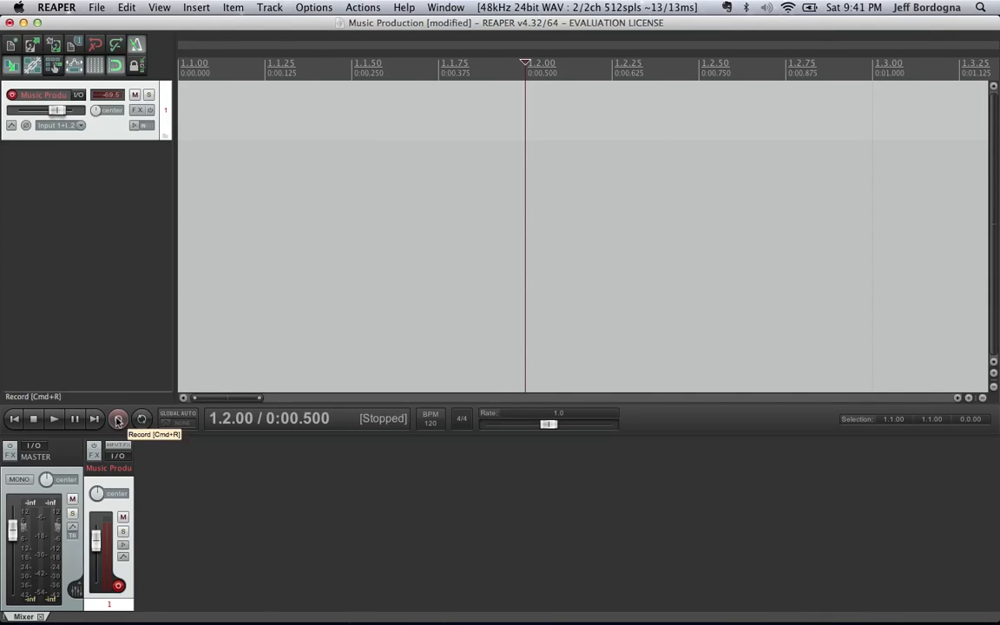
Record an audio take onto the Music Production track and keep its WAV file via Save All
left_click(118, 419)
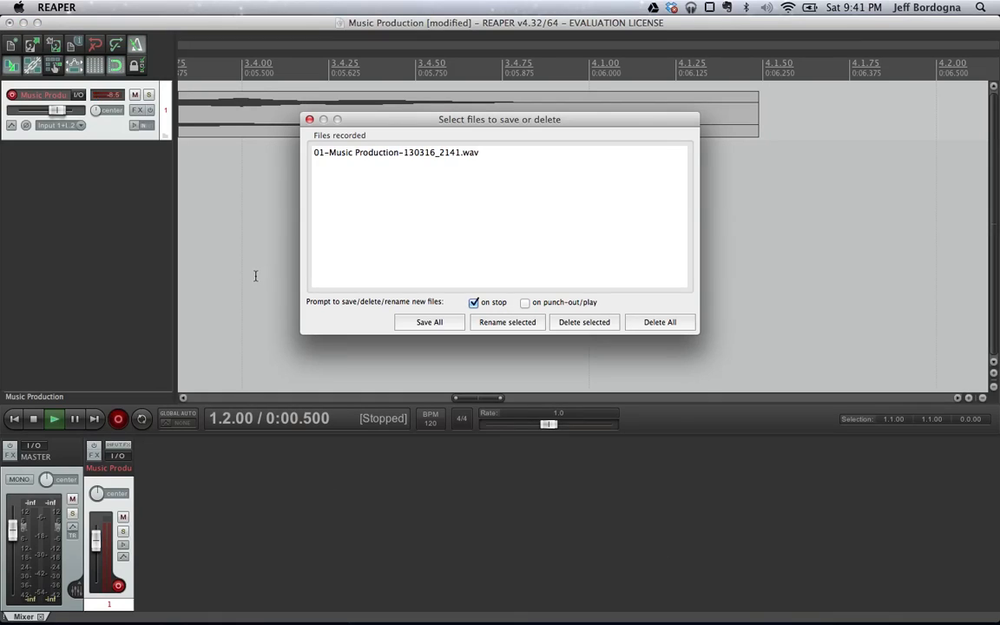
mouse_move(420, 319)
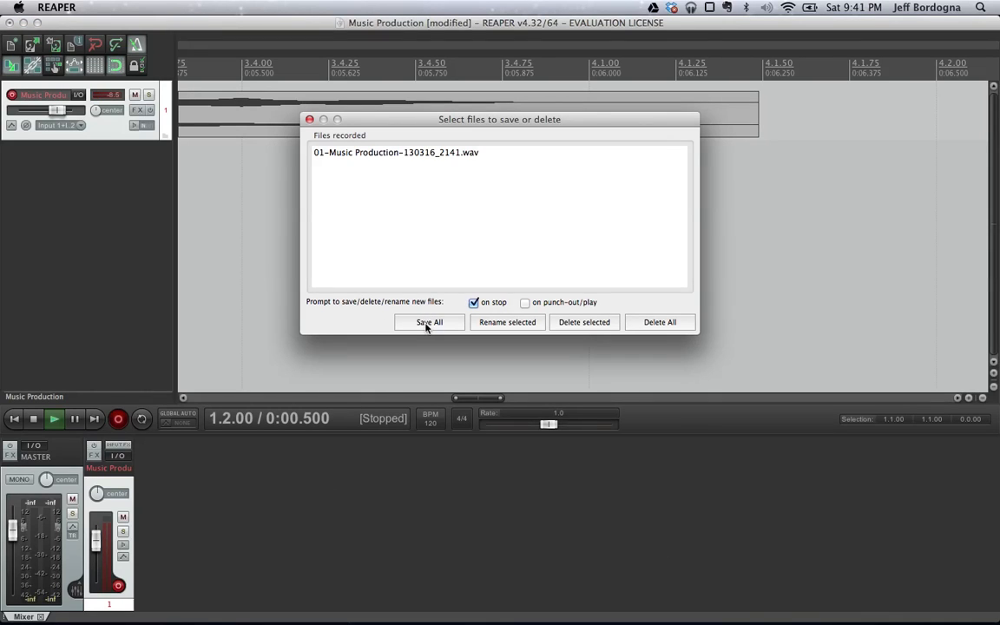
left_click(429, 321)
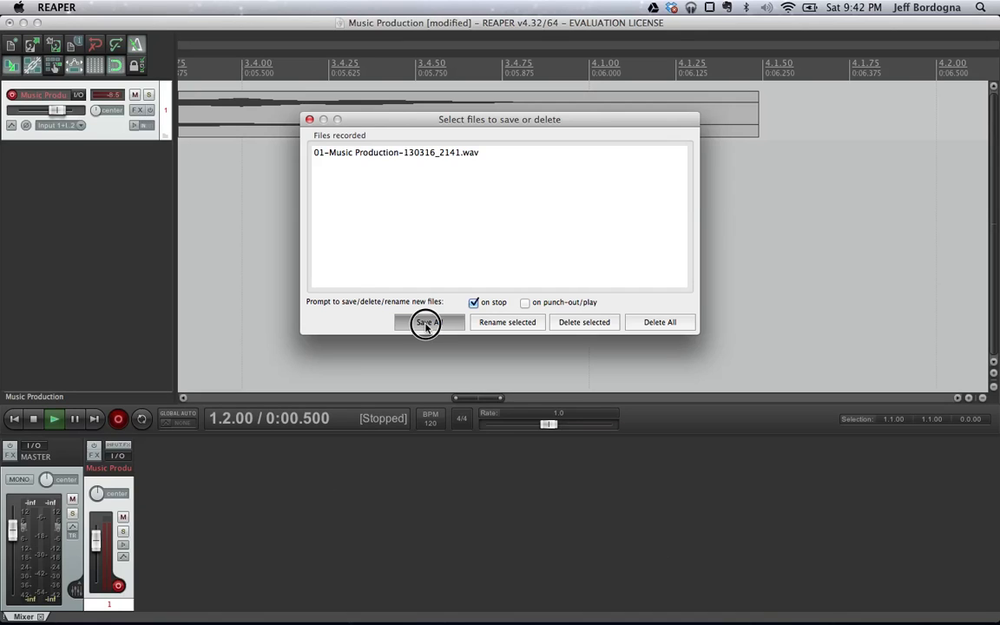
left_click(425, 321)
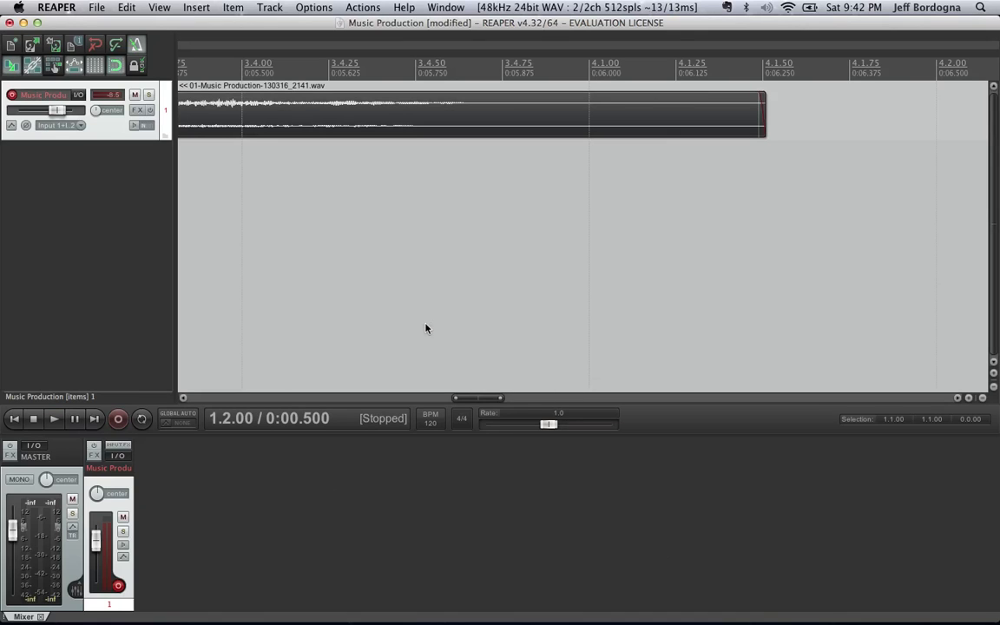